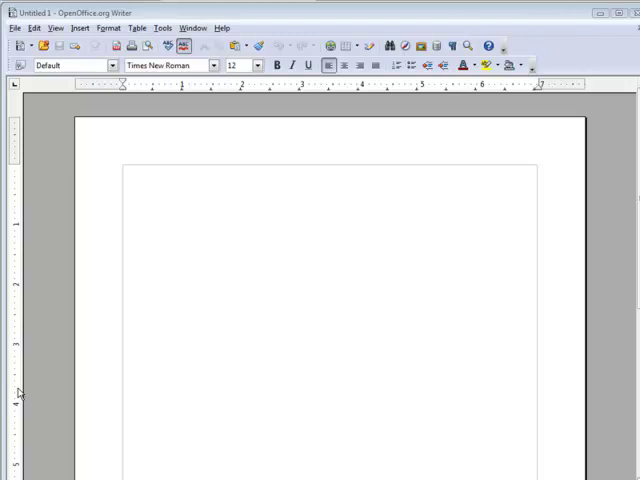
mouse_move(57, 379)
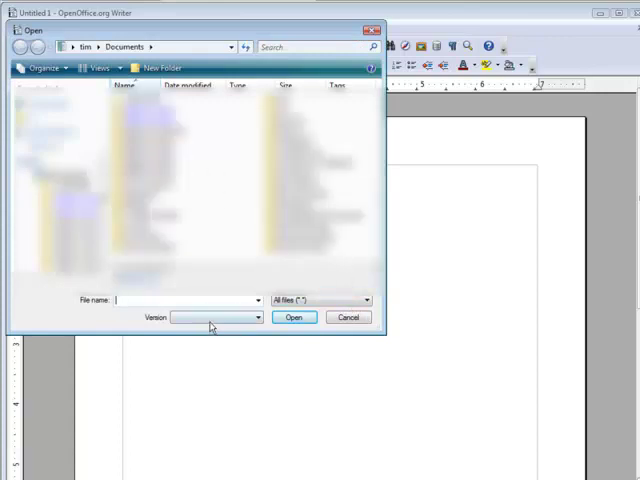
Browse the list of supported file types, then cancel the Open dialog without opening anything
click(365, 300)
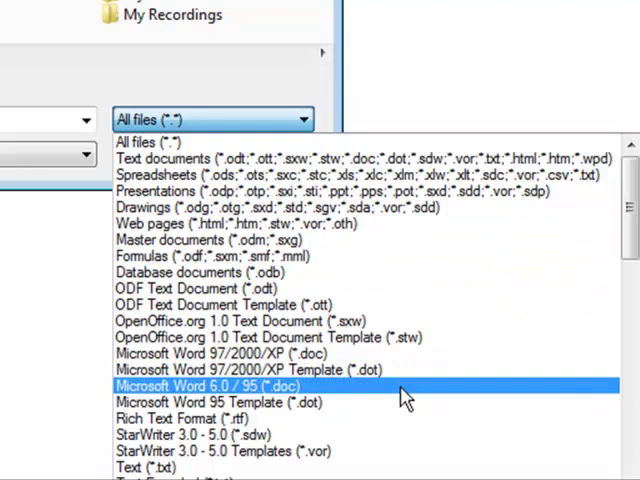
scroll(down, 3)
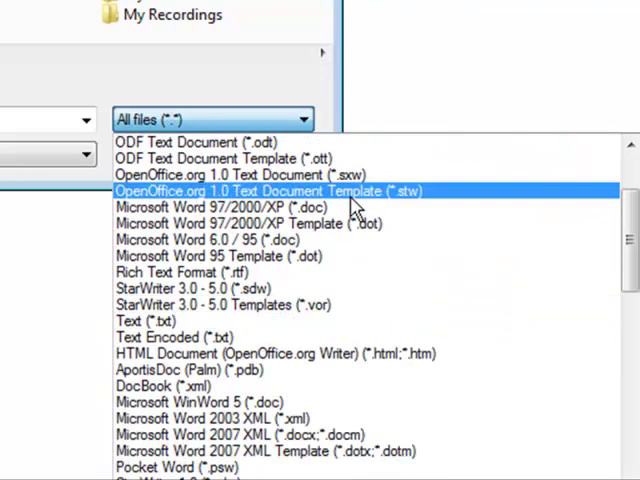
scroll(down, 3)
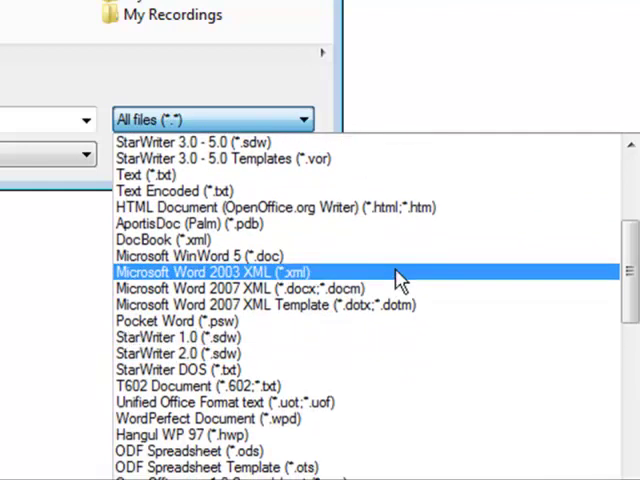
scroll(down, 3)
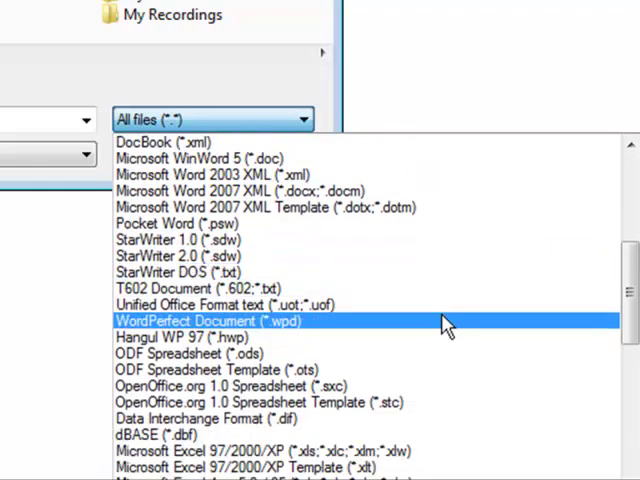
scroll(down, 3)
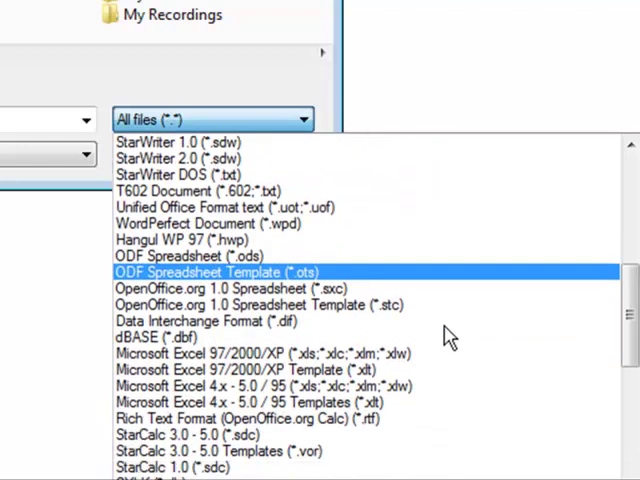
scroll(down, 3)
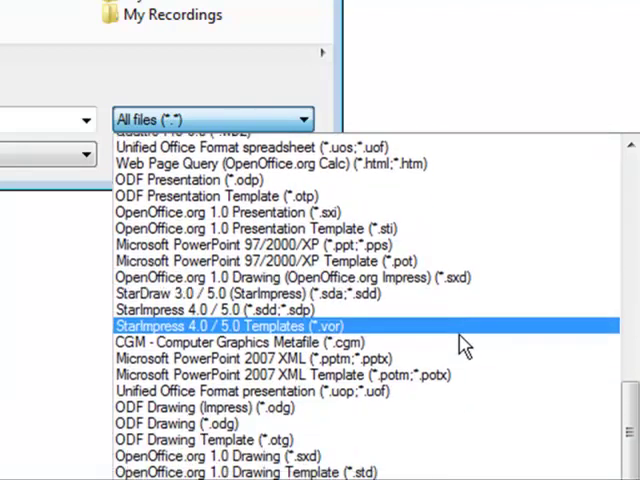
scroll(down, 3)
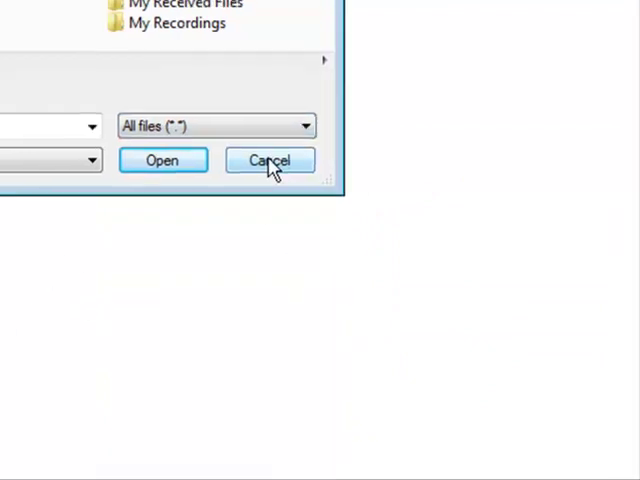
click(269, 160)
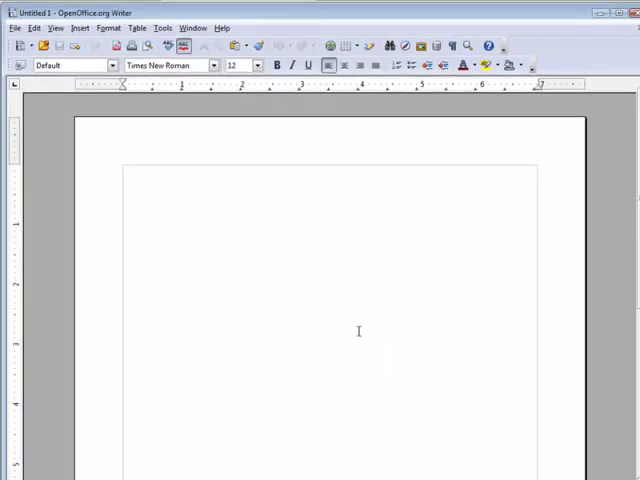
mouse_move(365, 312)
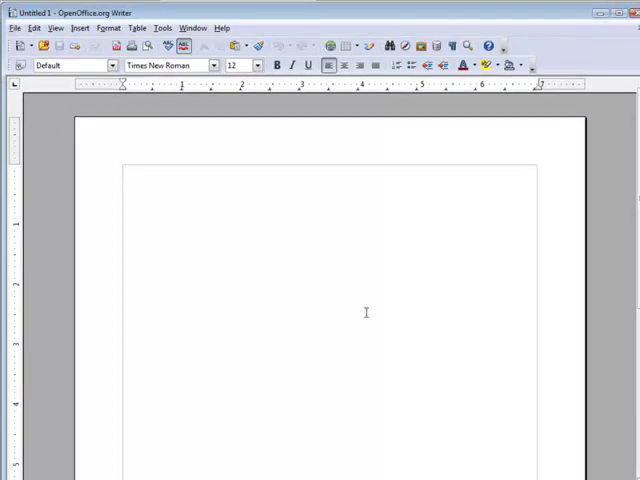
mouse_move(369, 337)
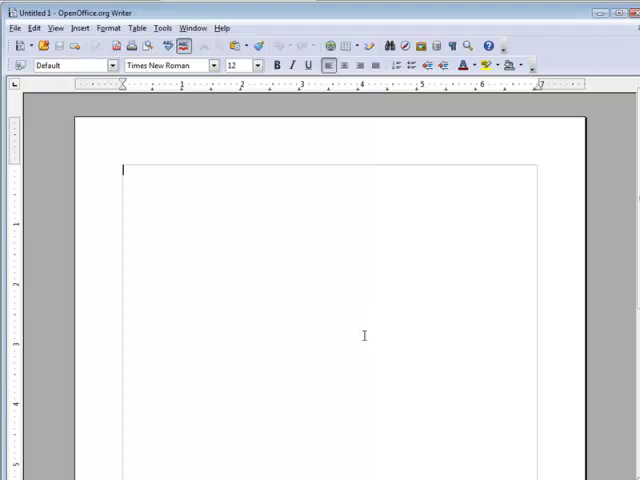
mouse_move(357, 291)
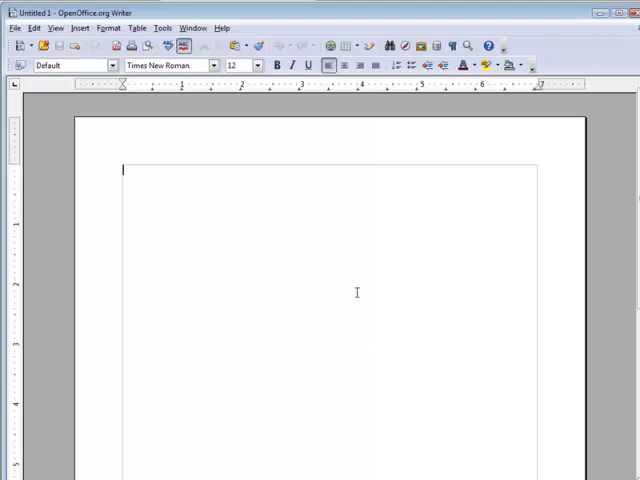
mouse_move(313, 143)
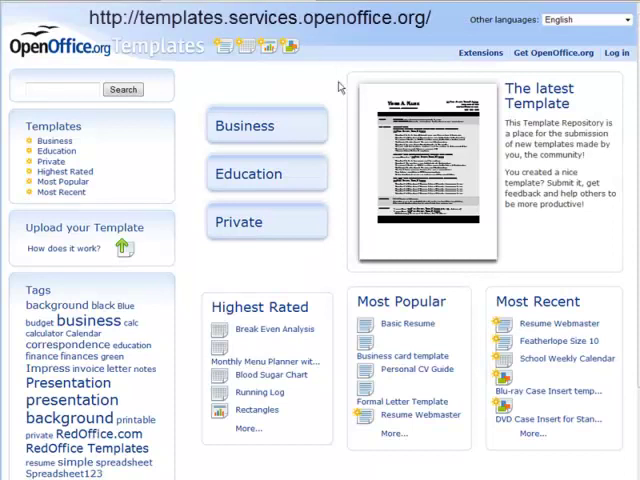
mouse_move(323, 74)
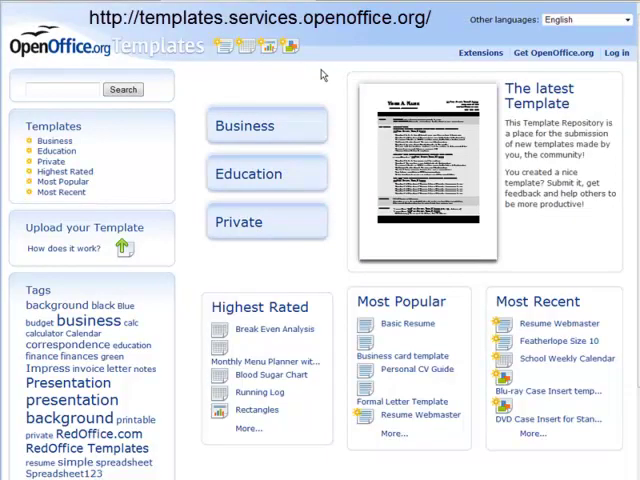
mouse_move(367, 233)
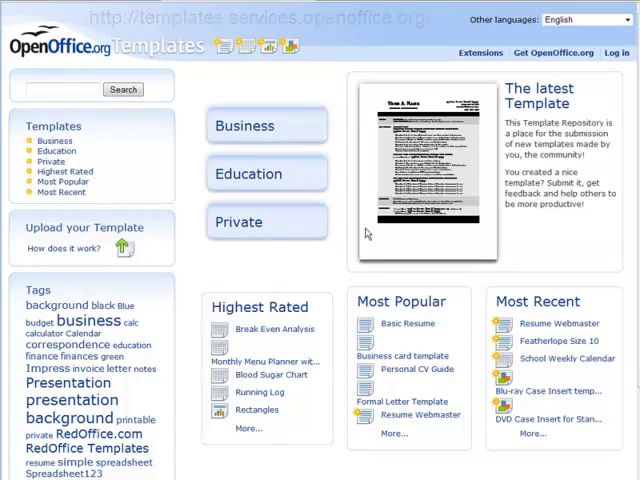
mouse_move(247, 249)
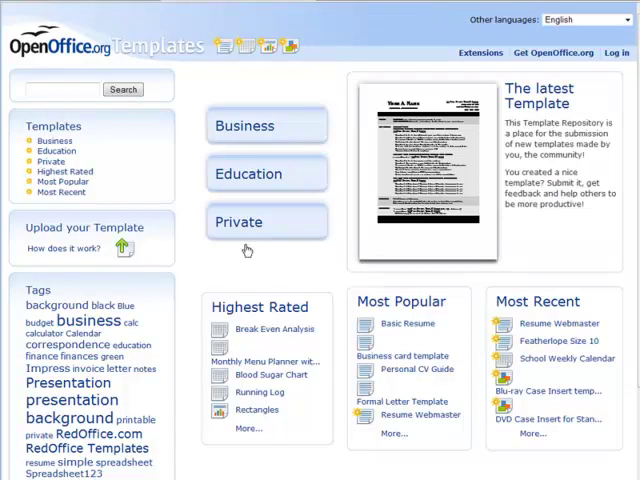
mouse_move(173, 198)
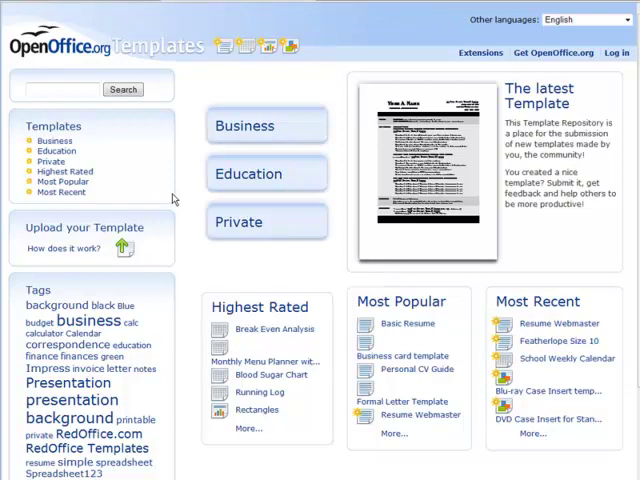
mouse_move(435, 221)
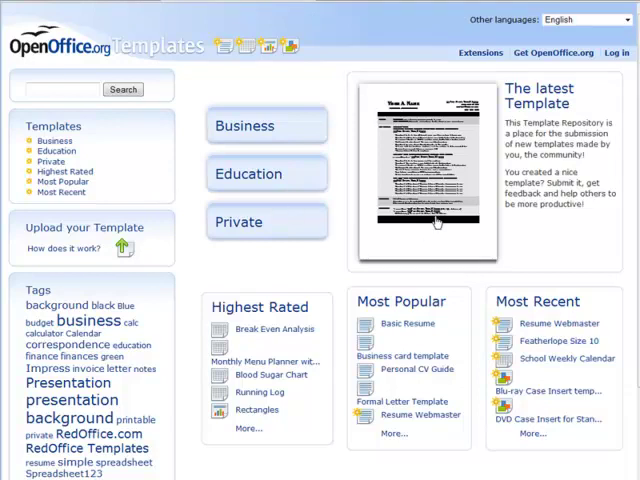
mouse_move(227, 196)
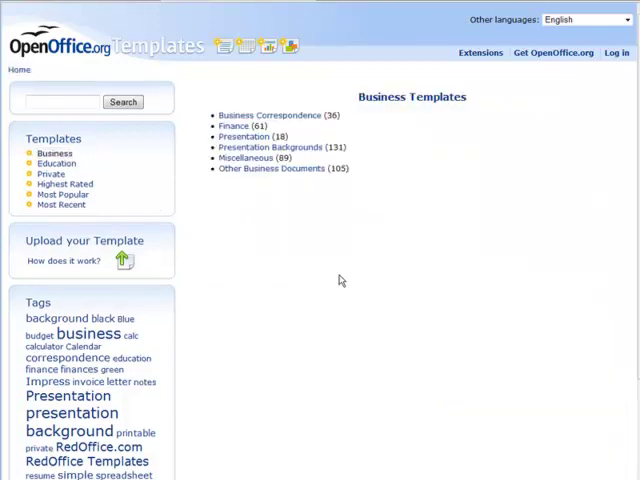
mouse_move(293, 135)
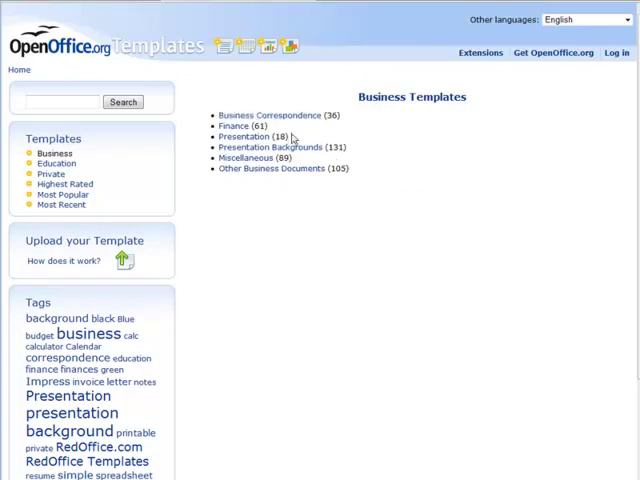
mouse_move(227, 130)
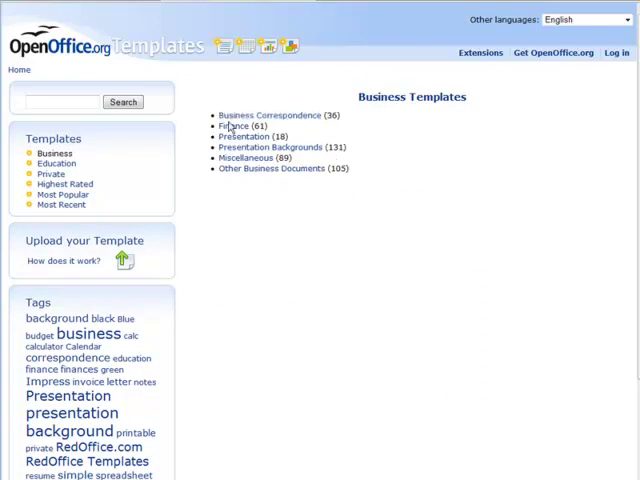
mouse_move(252, 183)
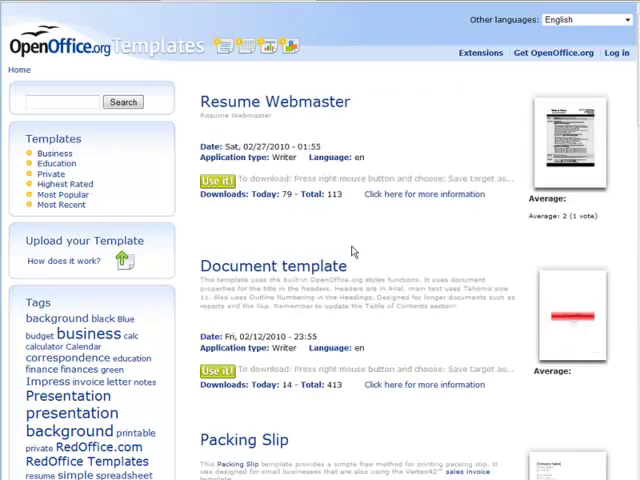
Scroll the templates listing, selecting Packing Slip's Calc type, until Quater Page Flyer appears
scroll(down, 3)
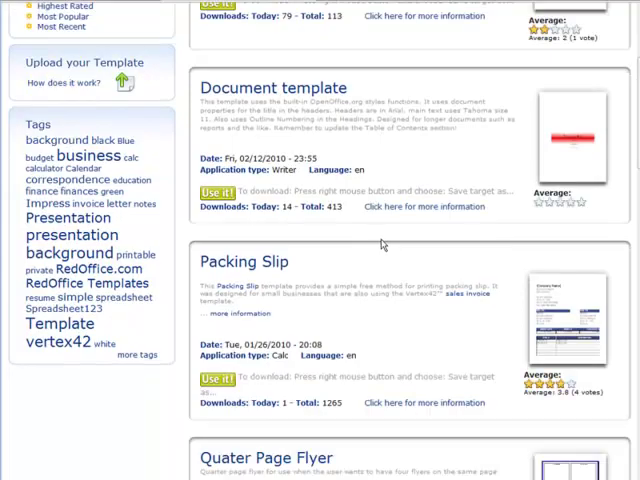
scroll(down, 3)
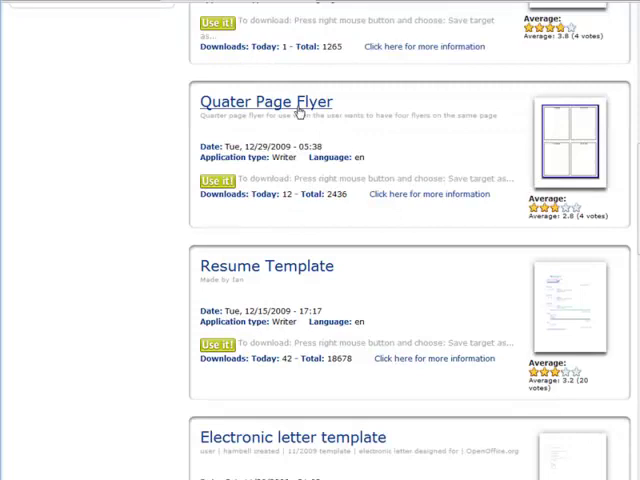
mouse_move(300, 177)
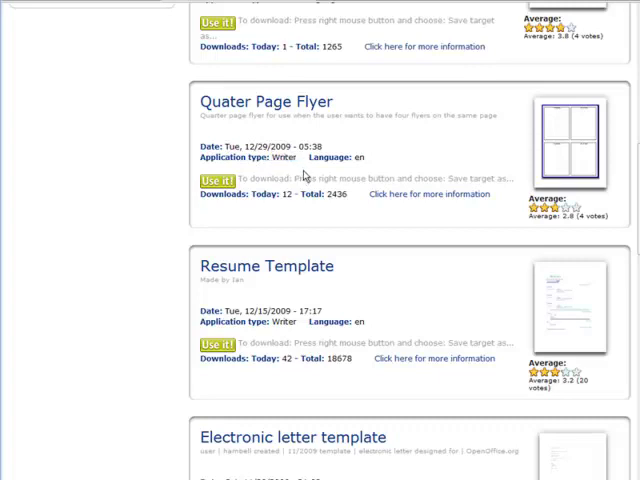
scroll(up, 3)
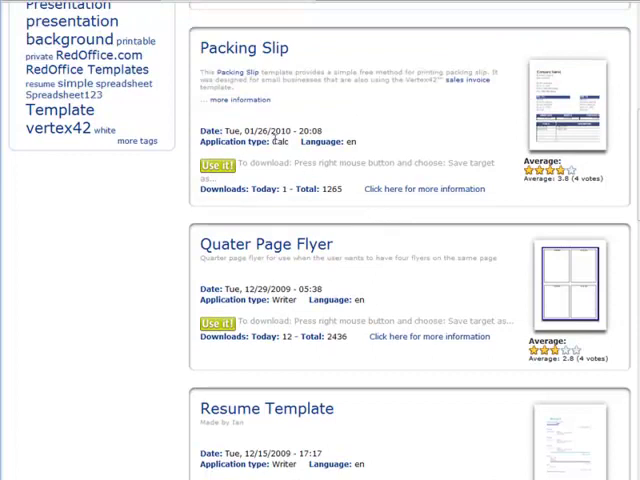
double_click(281, 141)
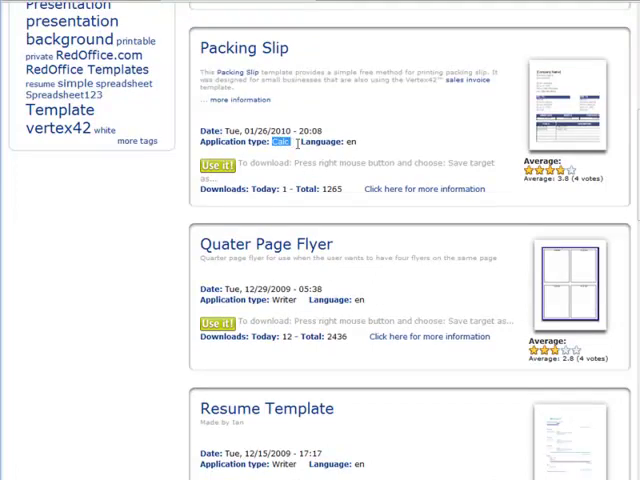
scroll(down, 3)
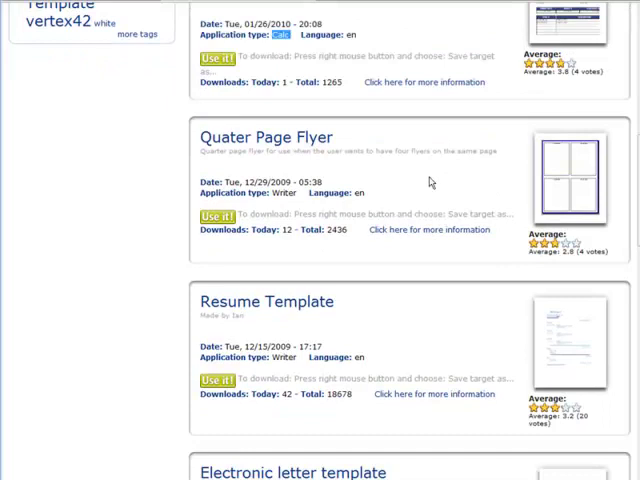
scroll(down, 3)
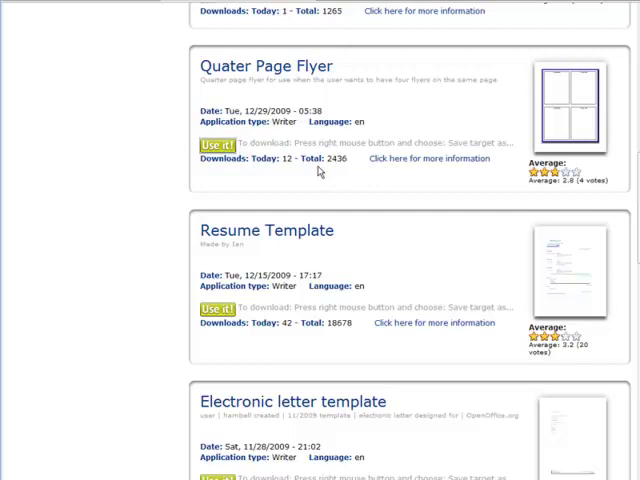
Download the Quater Page Flyer template with Use it! and save the .ott file
click(212, 145)
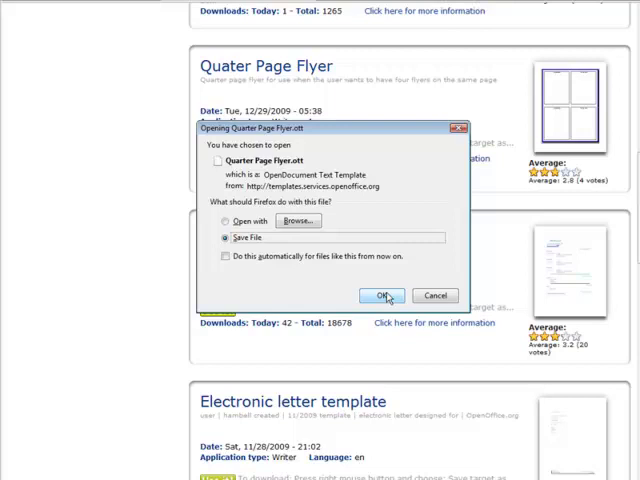
click(378, 294)
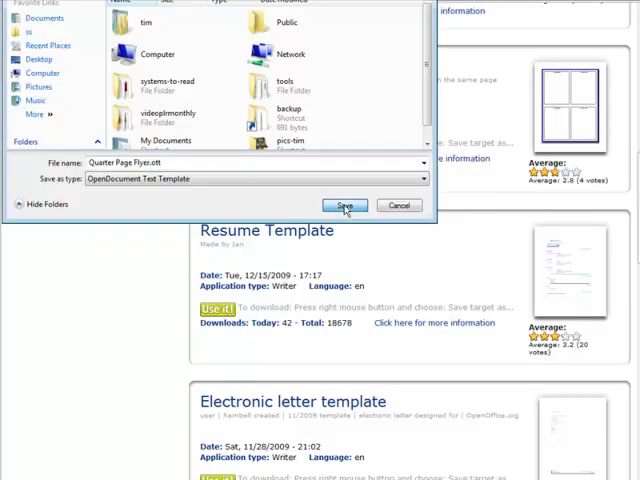
click(344, 205)
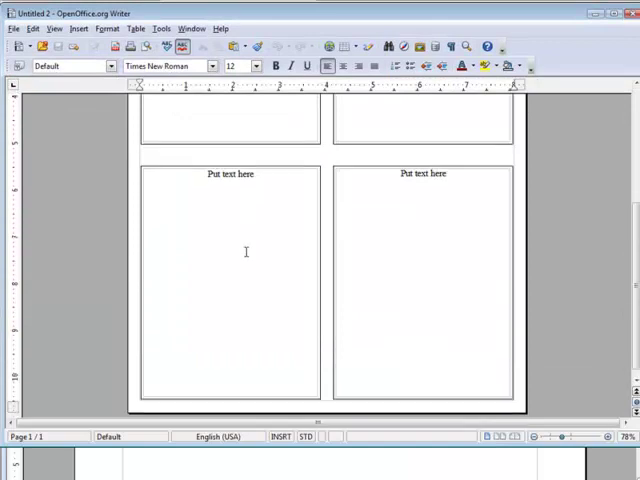
Scroll to the top of the Untitled 2 flyer's four panels and bring up the File menu
scroll(up, 3)
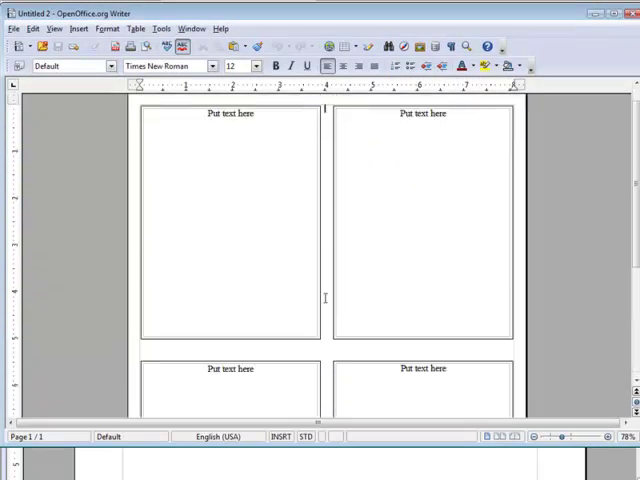
scroll(up, 3)
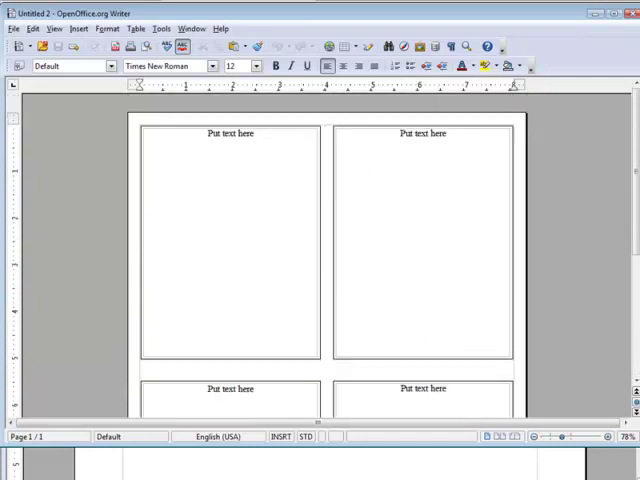
click(14, 28)
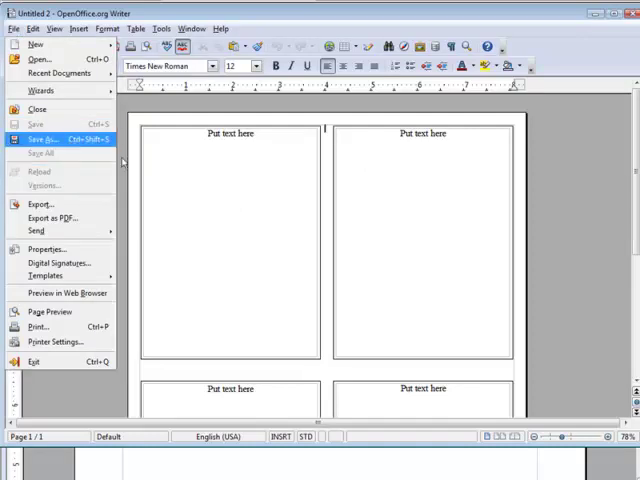
click(44, 138)
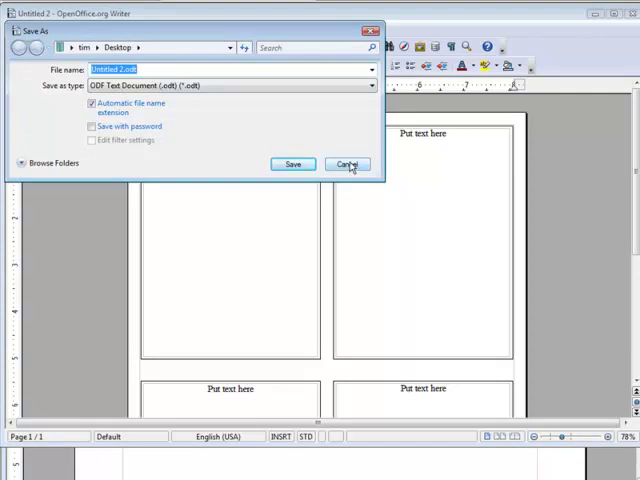
click(347, 164)
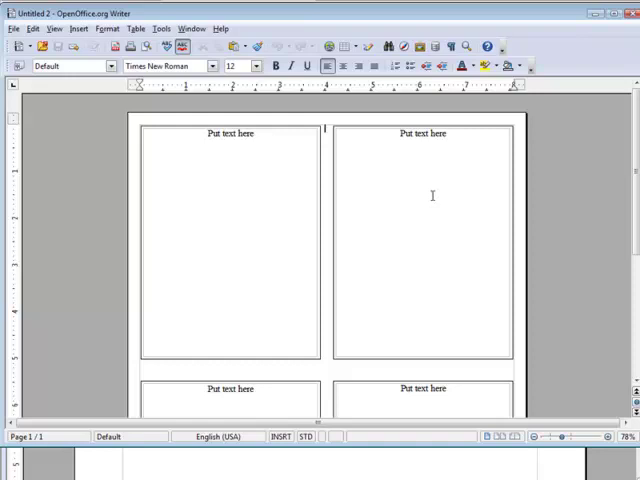